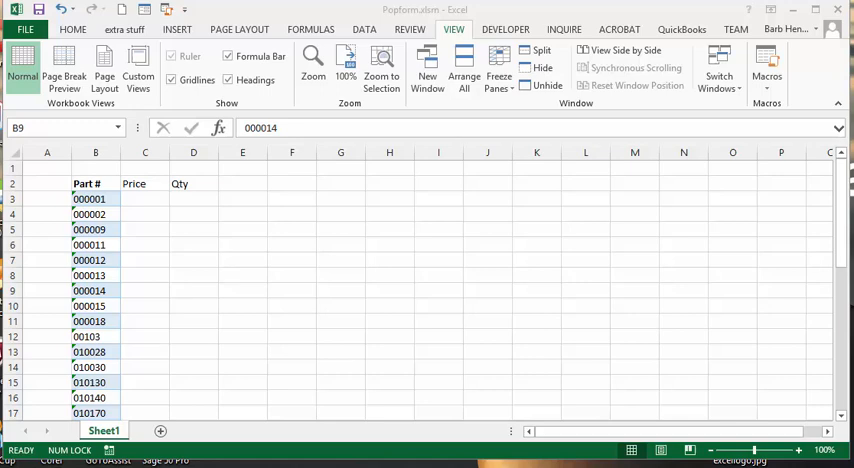
mouse_move(372, 292)
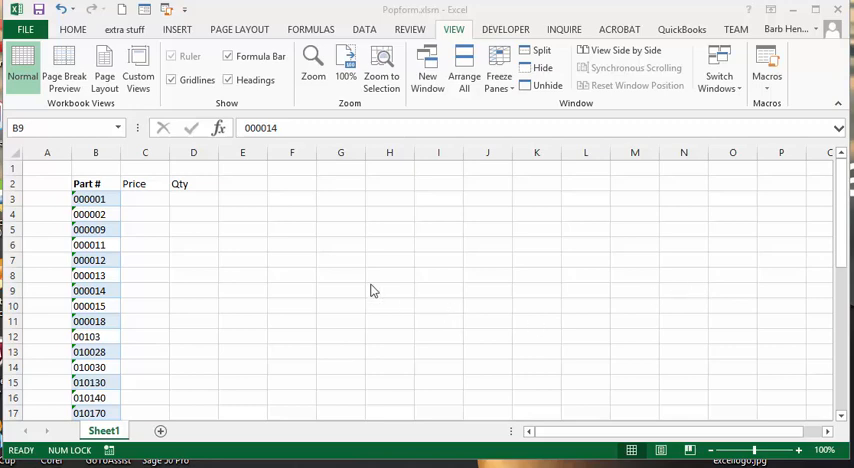
mouse_move(98, 316)
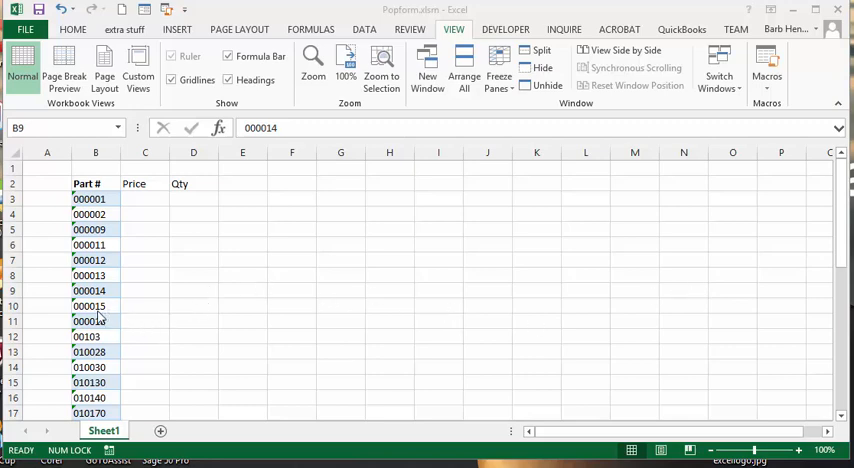
mouse_move(288, 284)
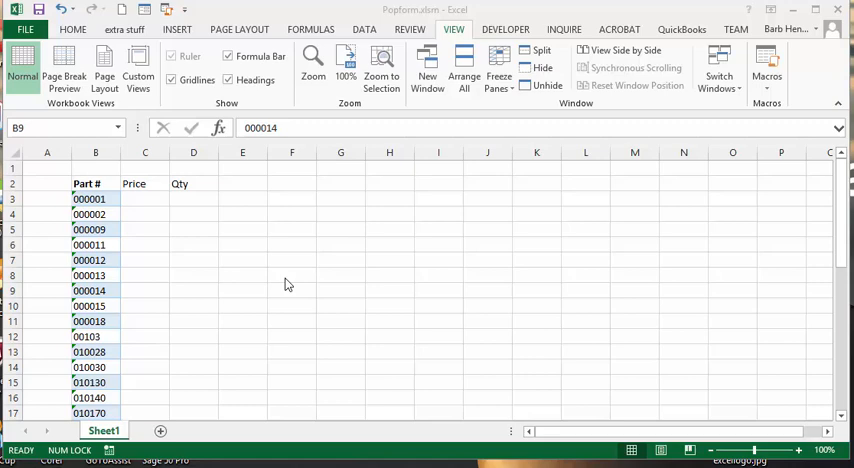
mouse_move(238, 308)
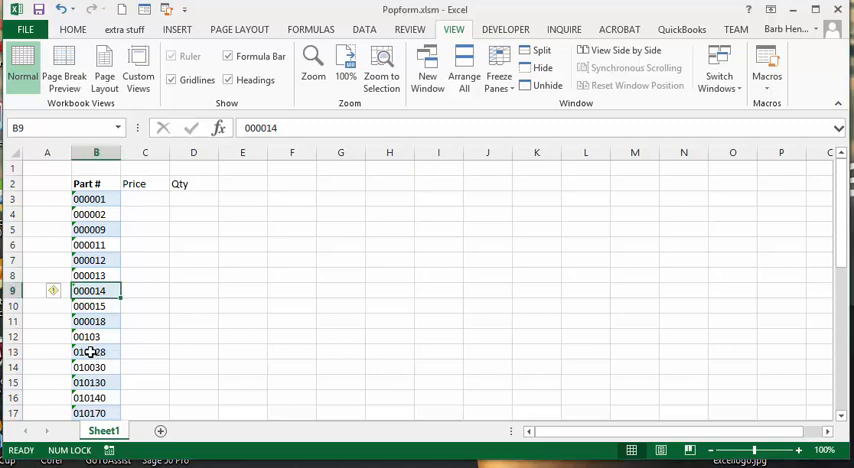
Step: Enter price 45.95 and quantity 15 for part 010028 in its form, then close the form
left_click(88, 352)
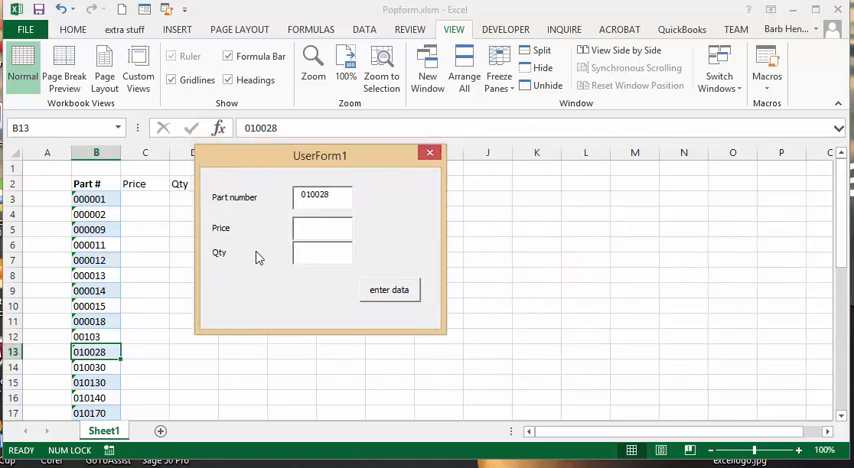
mouse_move(292, 204)
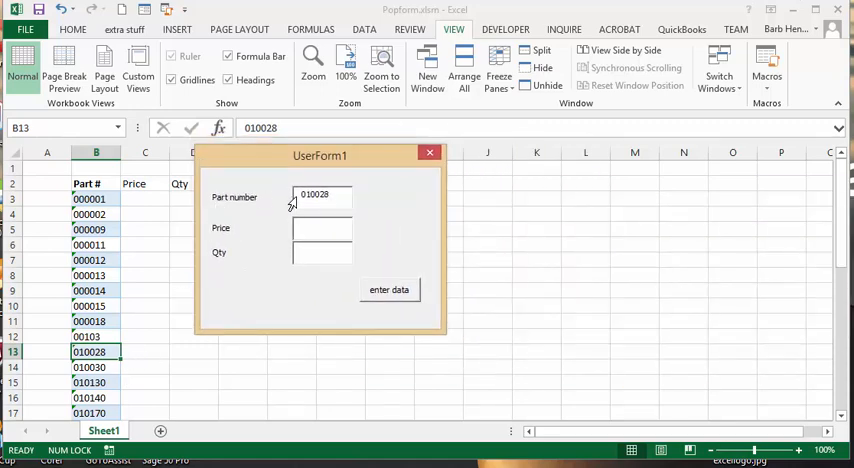
left_click(320, 228)
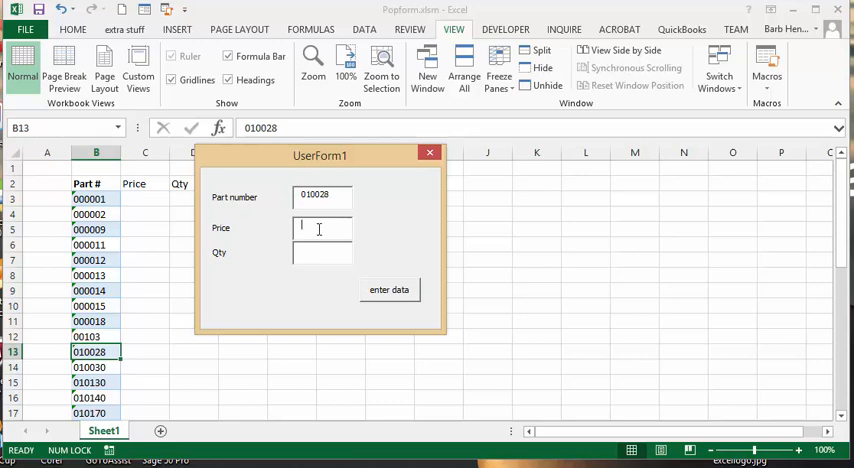
type("45.")
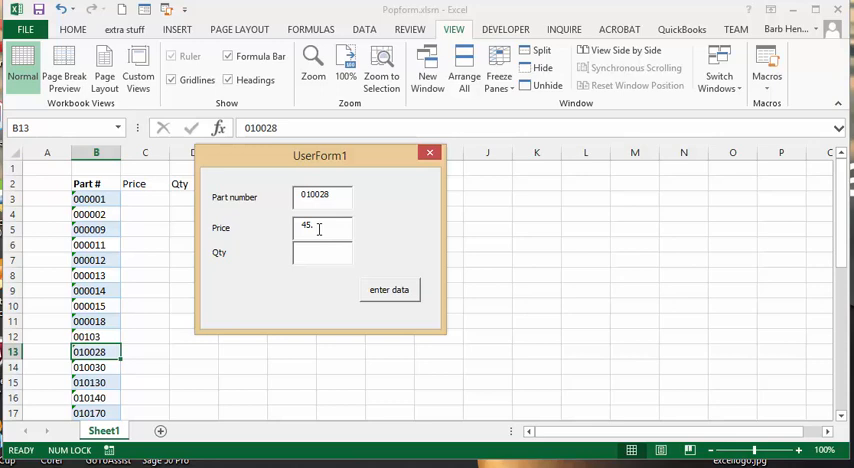
type("95")
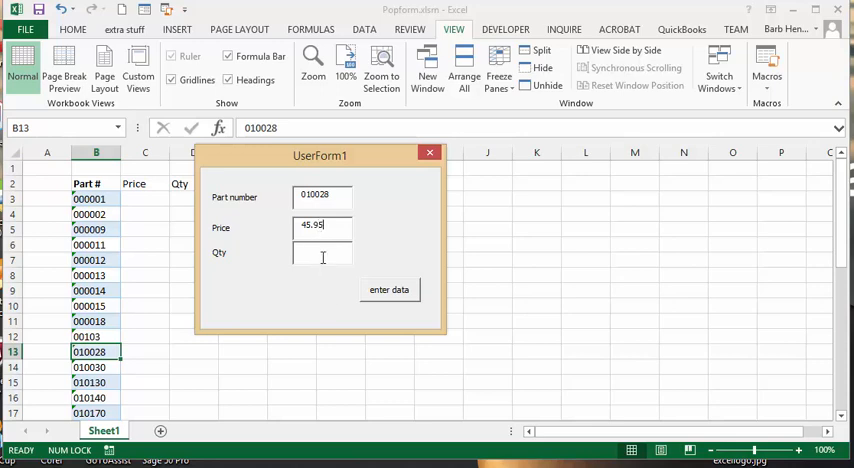
type("15")
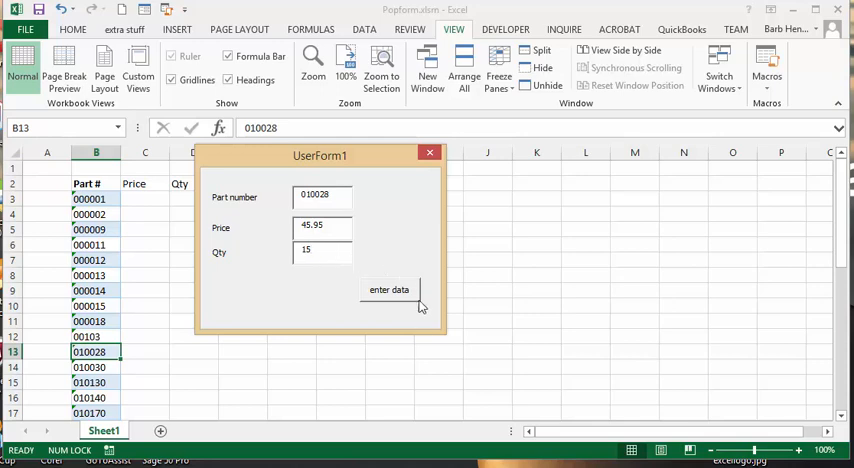
left_click(388, 288)
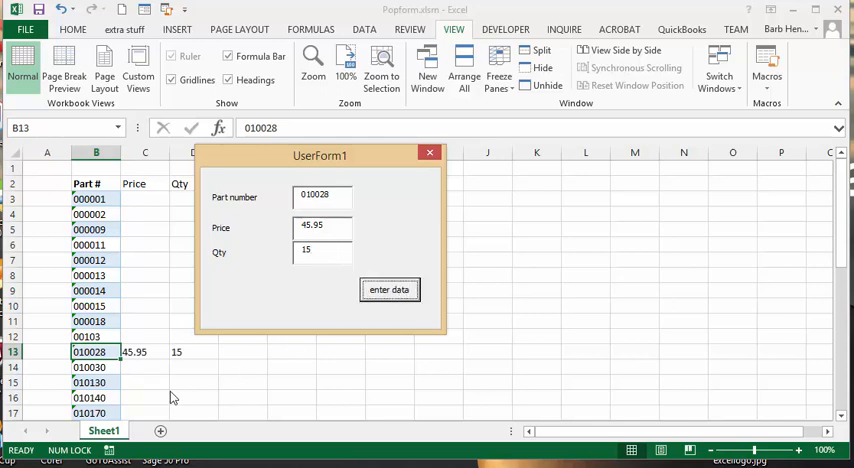
left_click(430, 152)
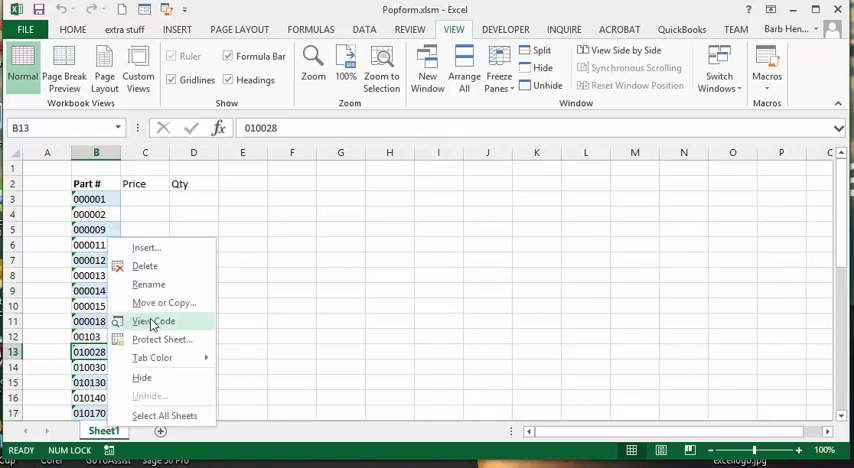
Step: View the VBA code behind Sheet1 from its sheet tab
left_click(152, 320)
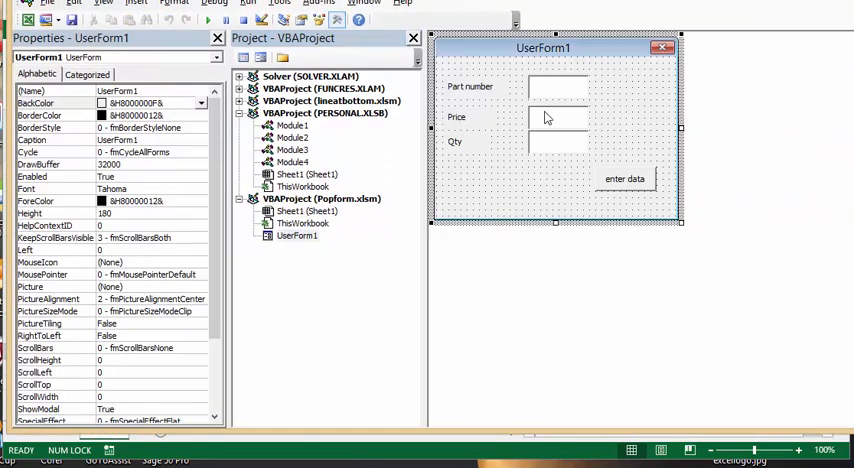
mouse_move(550, 160)
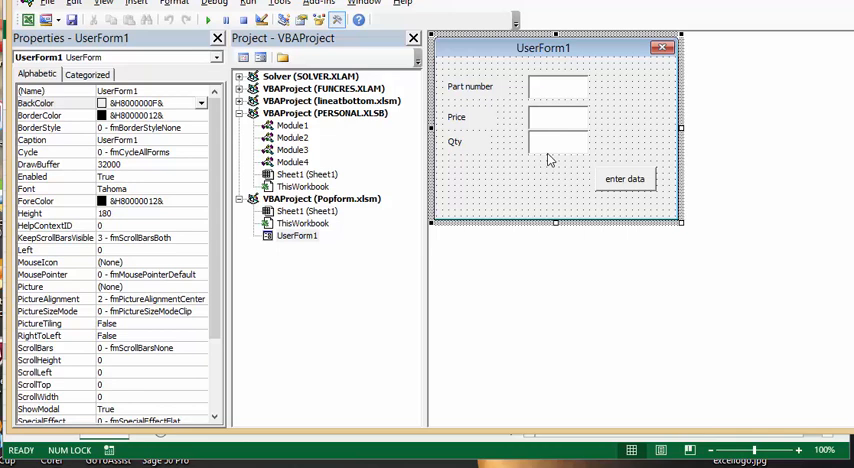
mouse_move(524, 194)
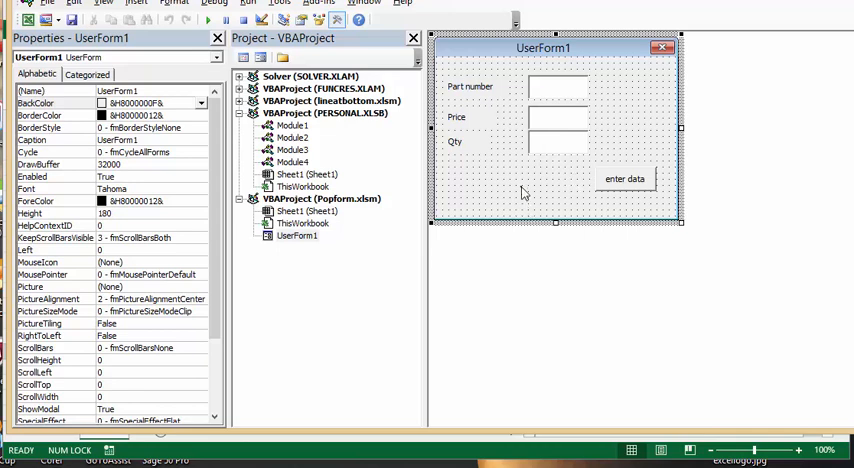
Step: View the code behind the UserForm1 design from its context menu
right_click(522, 194)
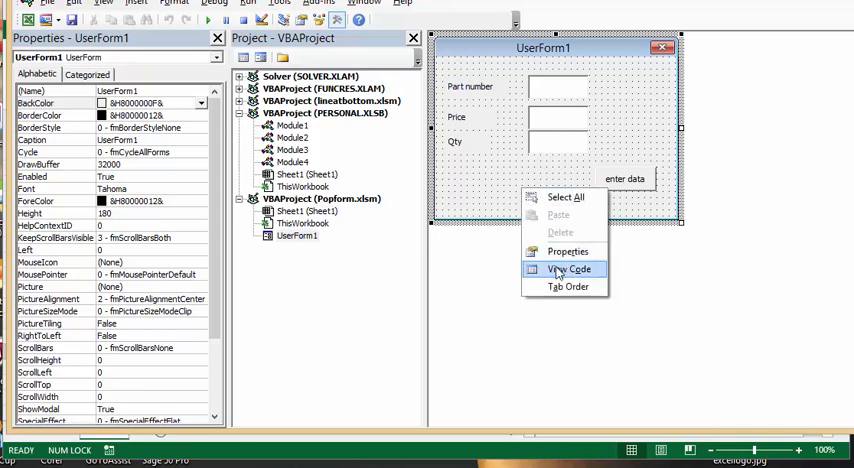
left_click(572, 268)
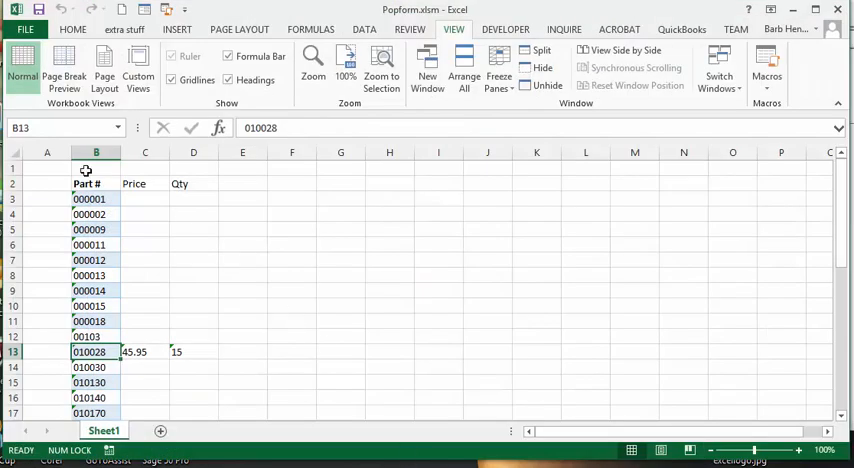
Step: Enter price 88.99 and quantity 500 for part 000009 through its form
left_click(96, 228)
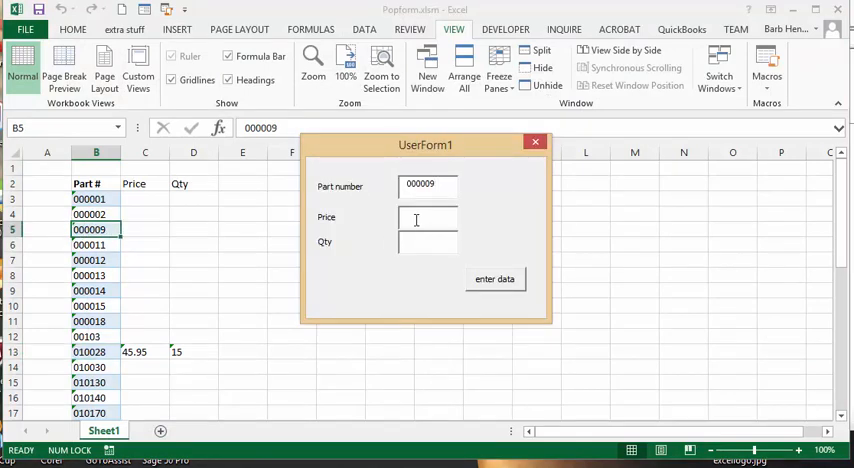
type("88.99")
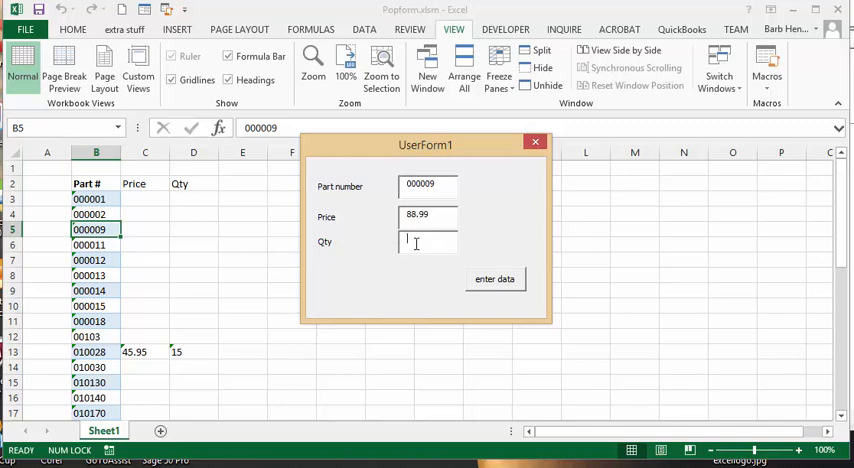
type("500")
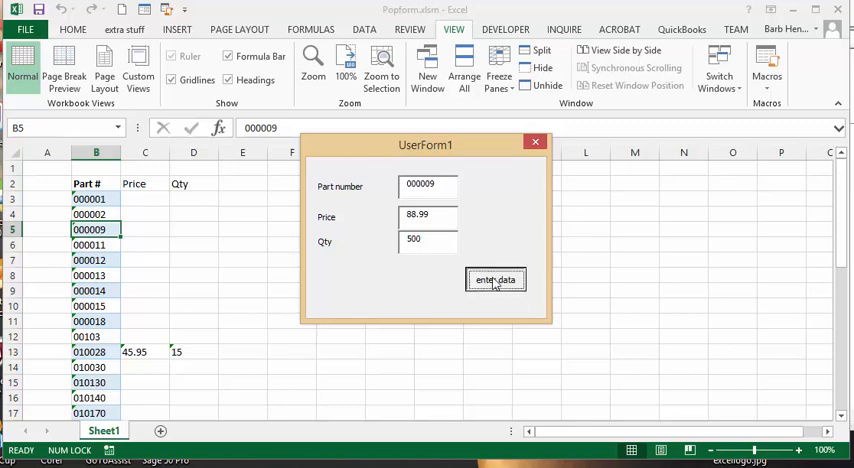
left_click(496, 280)
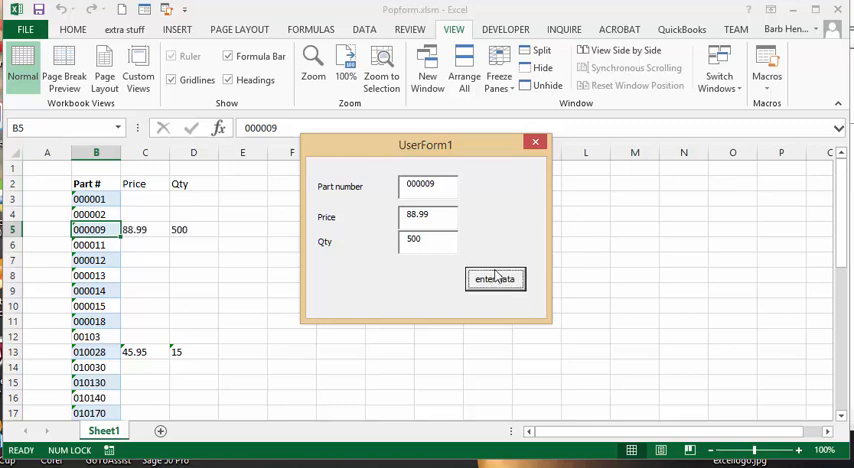